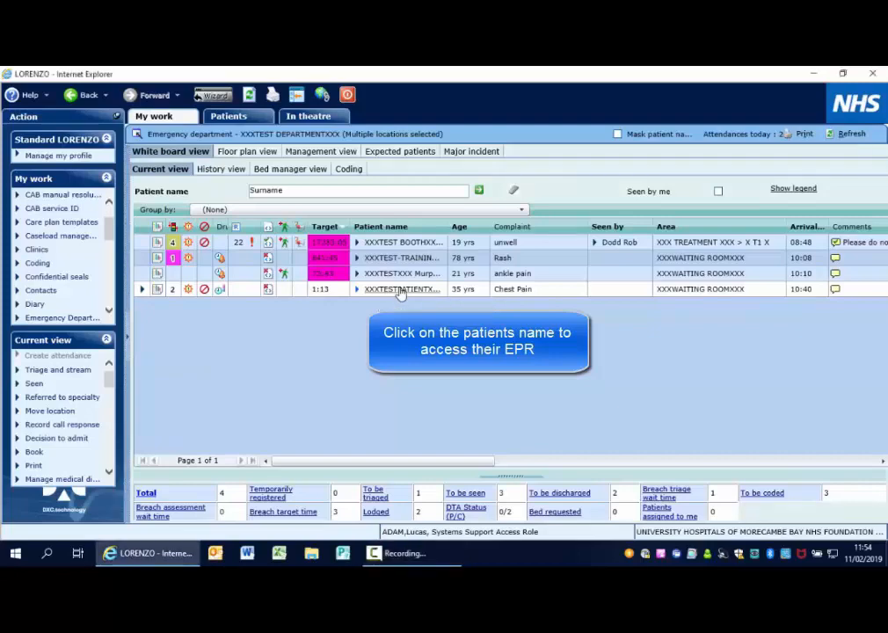
Open the test patient's record from the ED whiteboard and load the ED CAS clinical chart
left_click(401, 289)
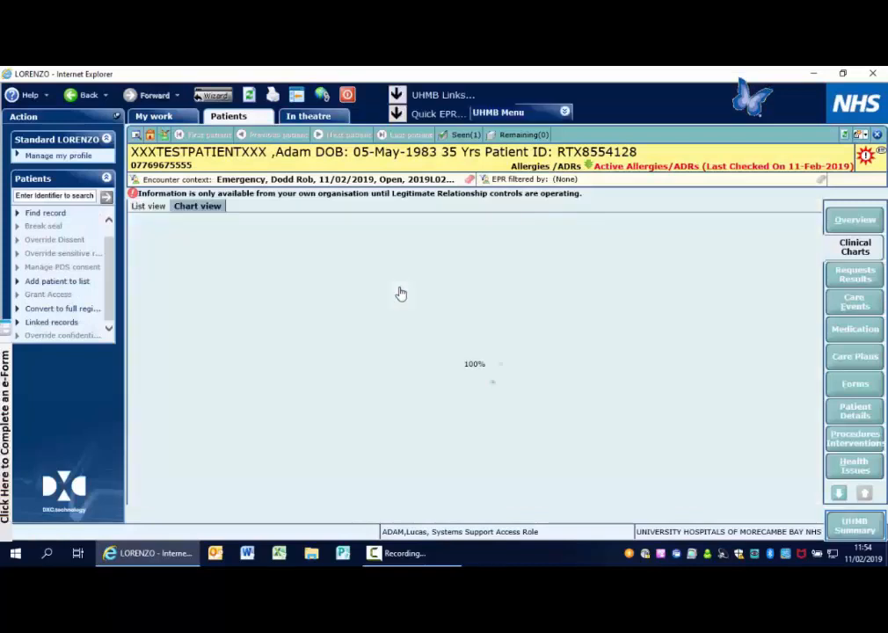
left_click(855, 246)
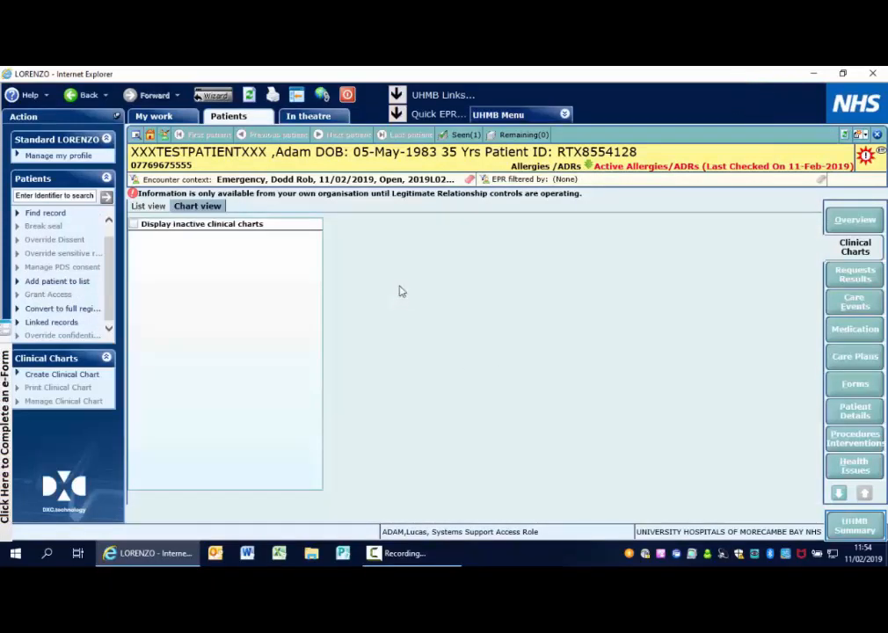
left_click(197, 206)
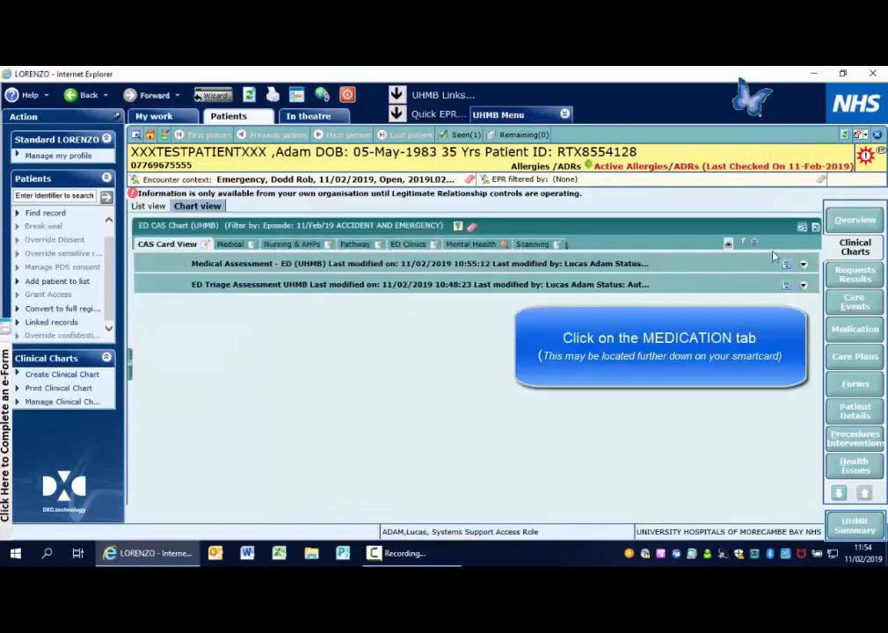
mouse_move(854, 329)
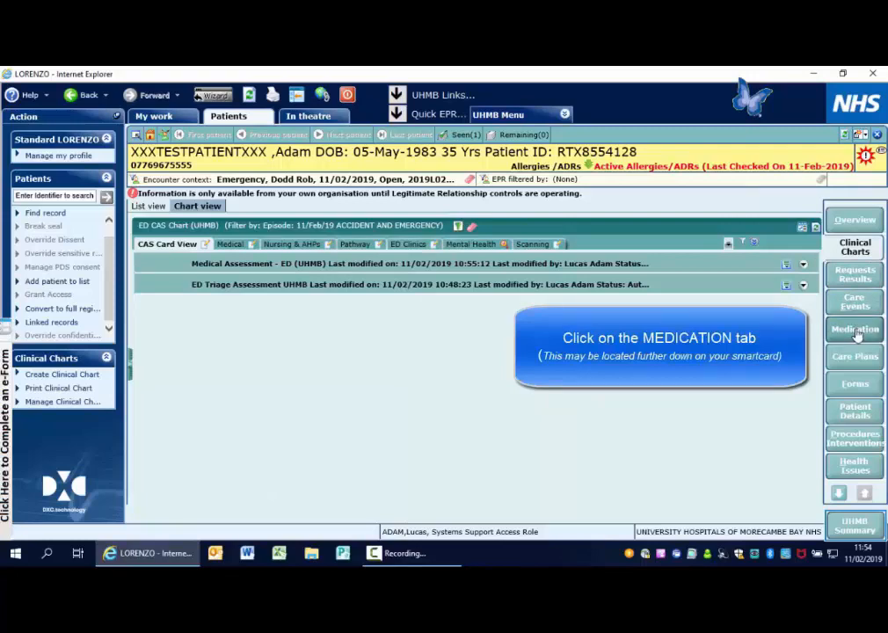
Show the recorded medications list with cancelled and completed/discontinued items included, listing amoxicillin
left_click(854, 328)
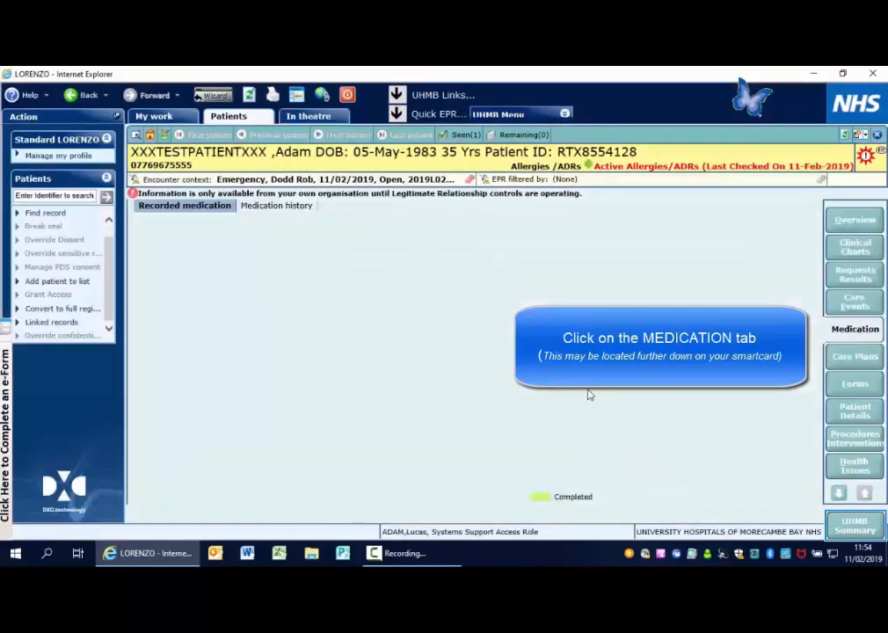
left_click(854, 329)
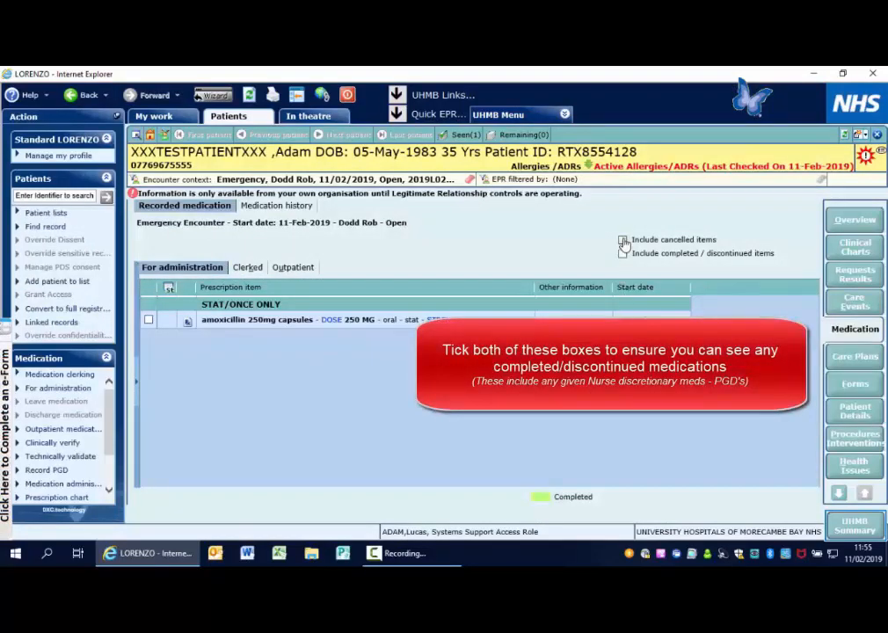
left_click(622, 239)
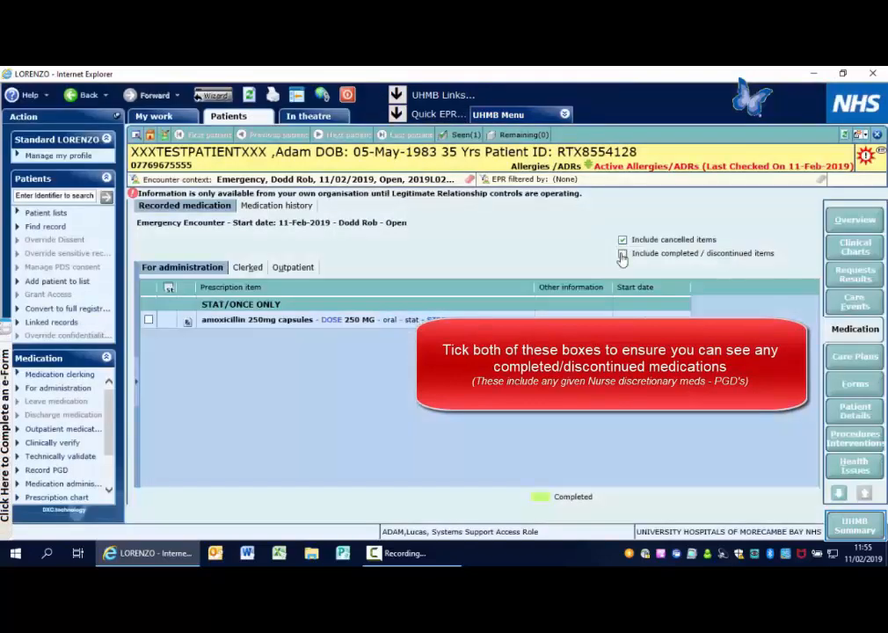
left_click(622, 253)
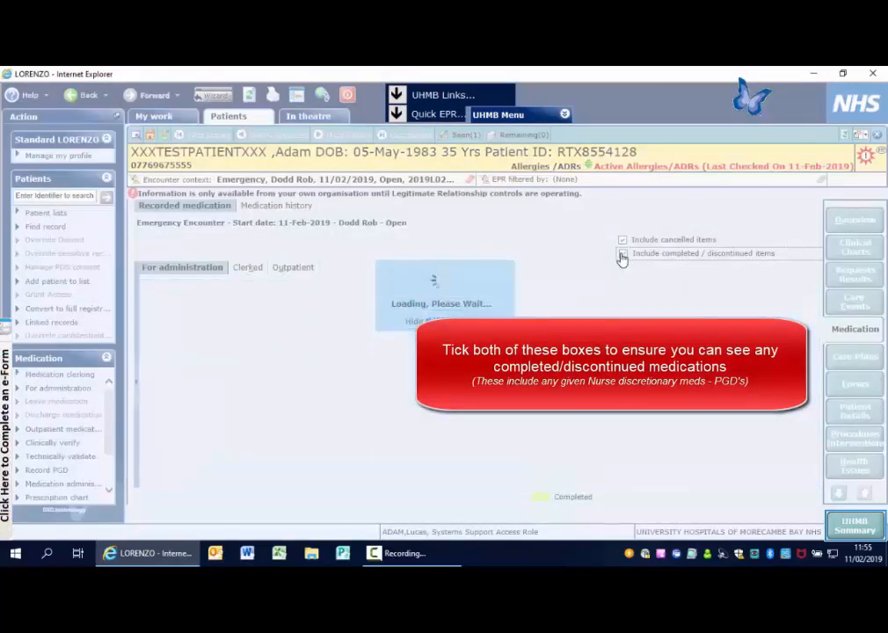
left_click(623, 253)
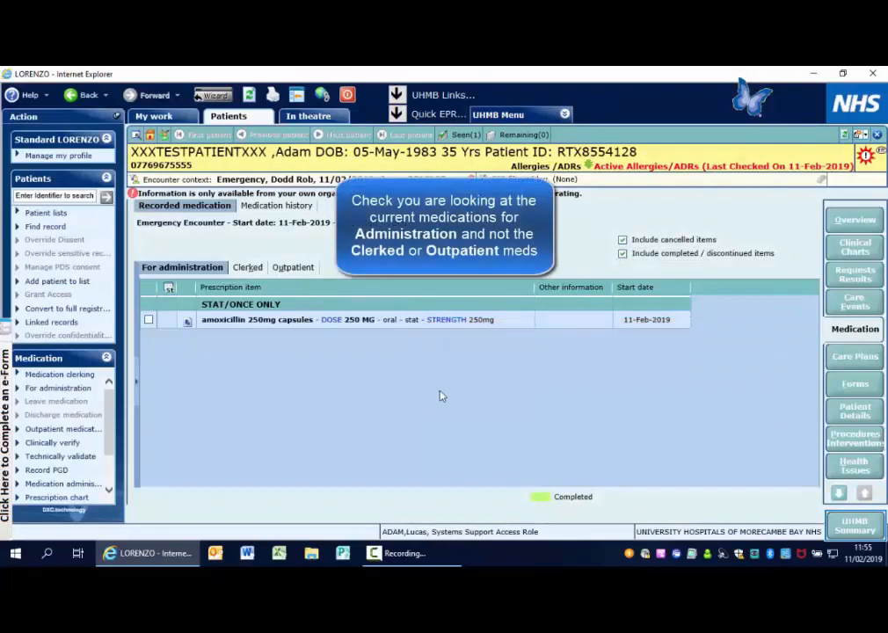
mouse_move(200, 274)
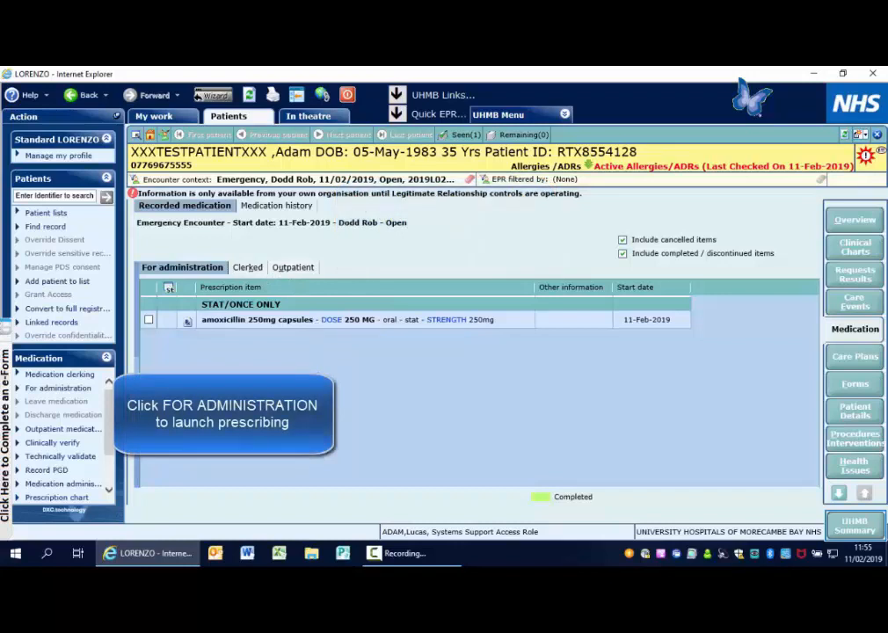
mouse_move(60, 389)
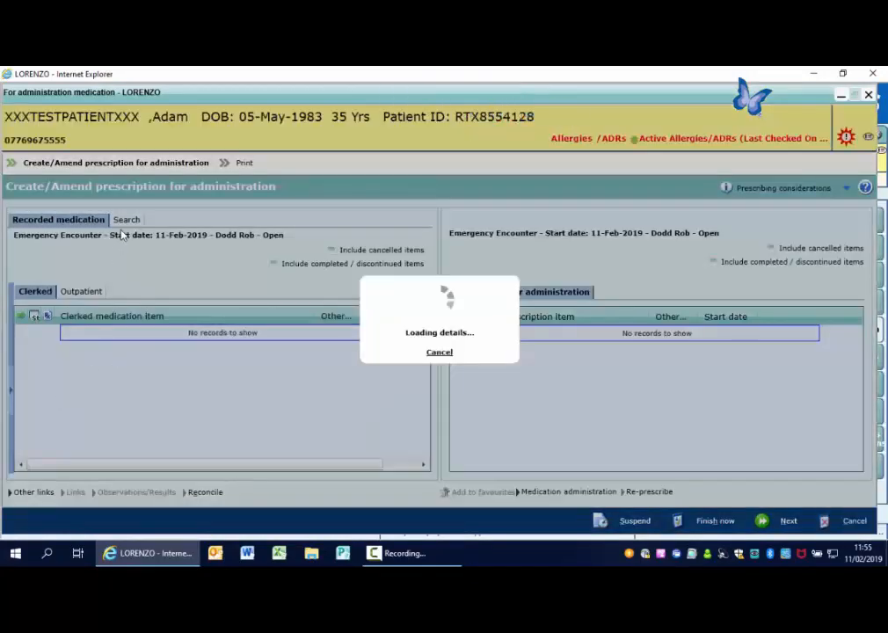
Switch the prescription-for-administration screen to medication search
left_click(117, 218)
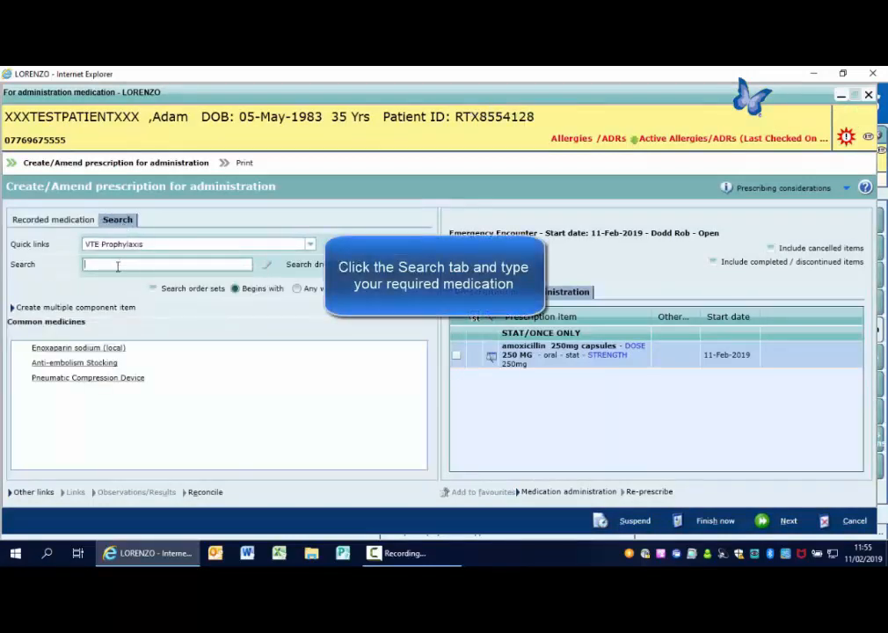
Search for 'co-codamol' and choose the 30mg/500mg effervescent tablet to prescribe
type("co-")
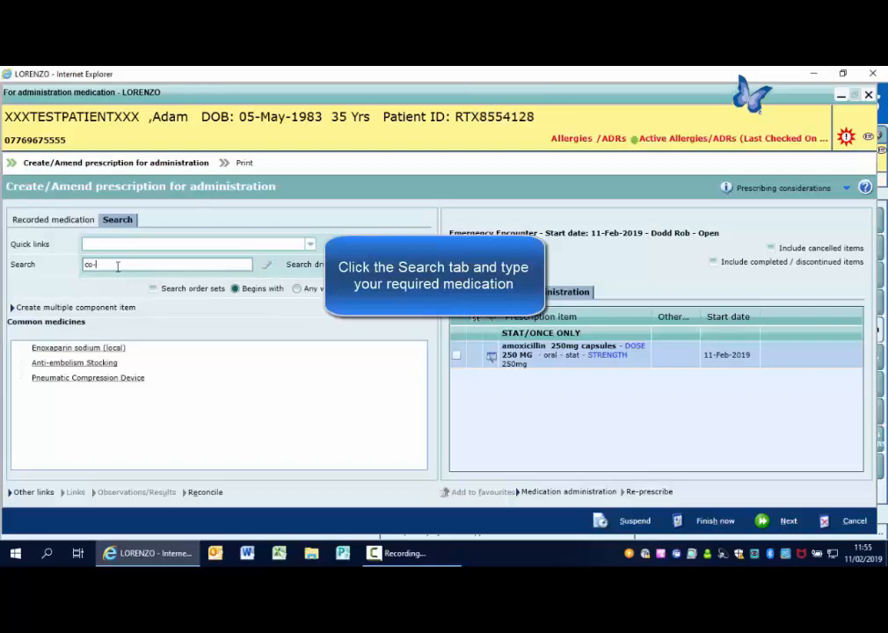
type("d")
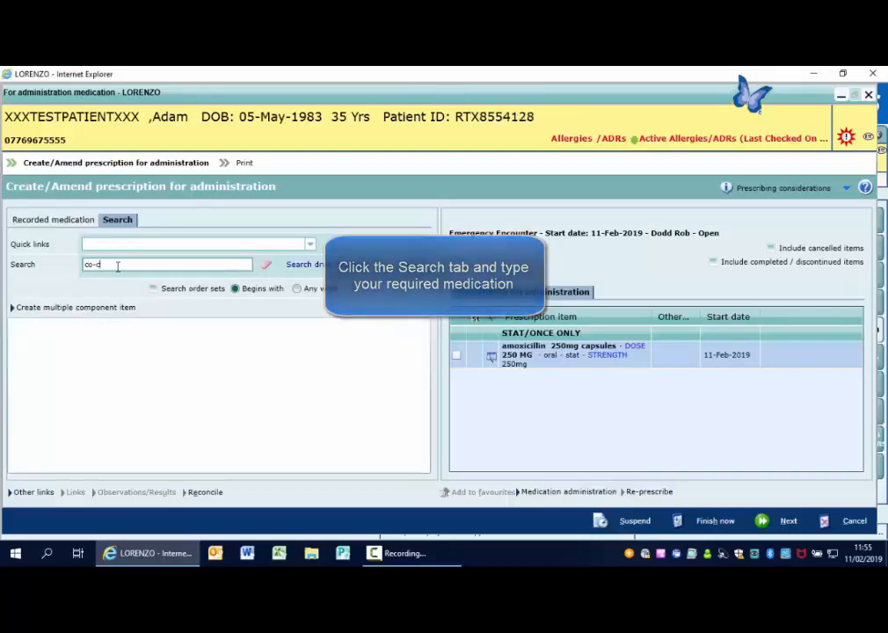
left_click(327, 263)
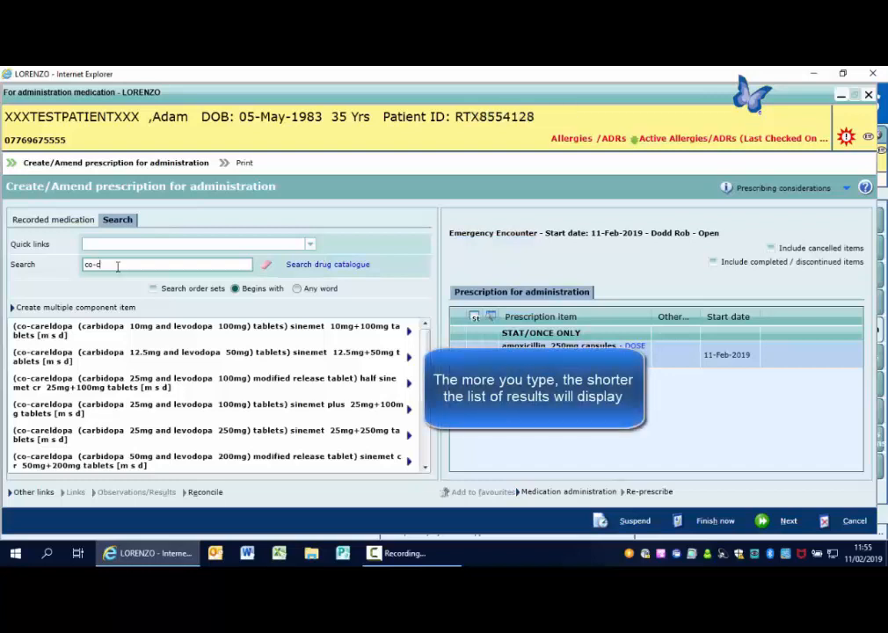
type("coda")
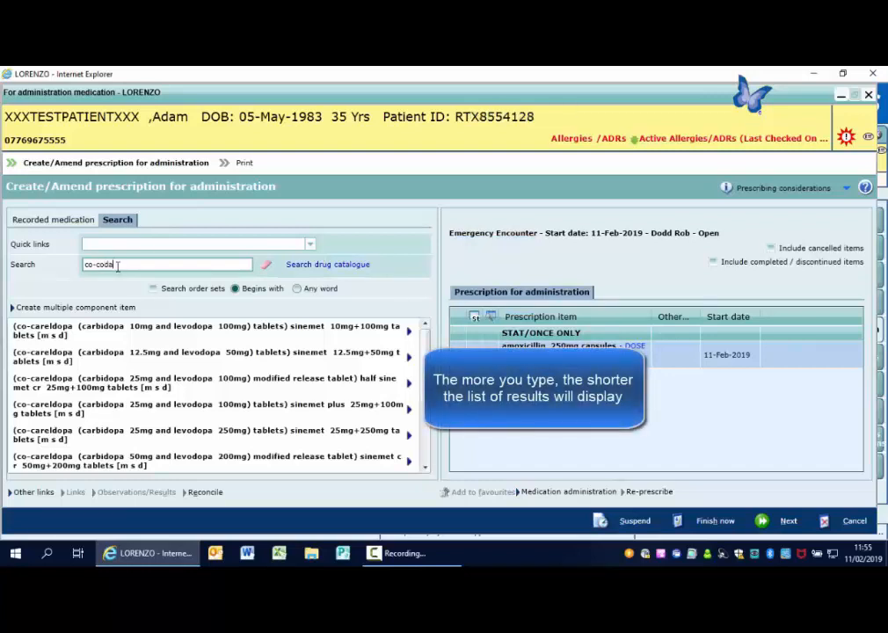
type("mol")
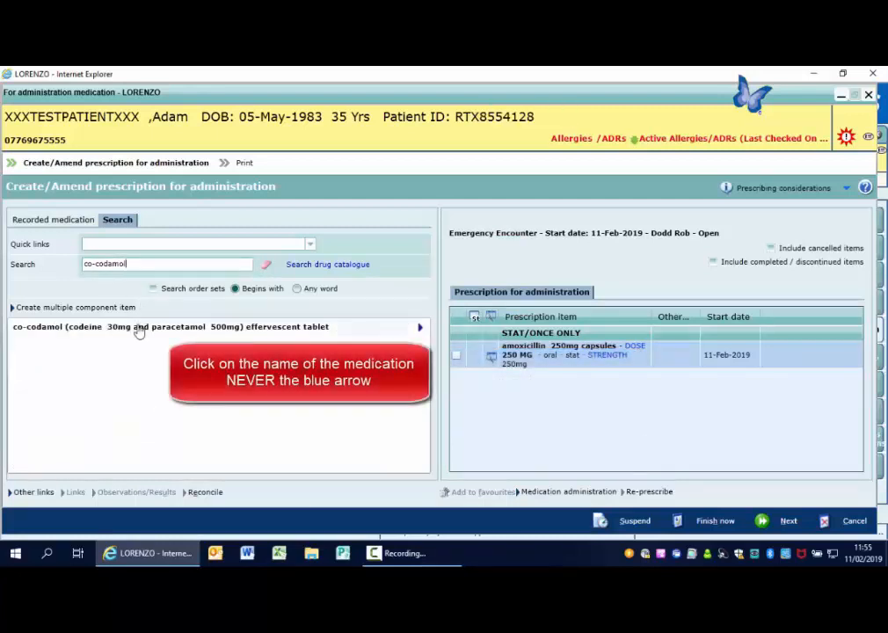
left_click(172, 326)
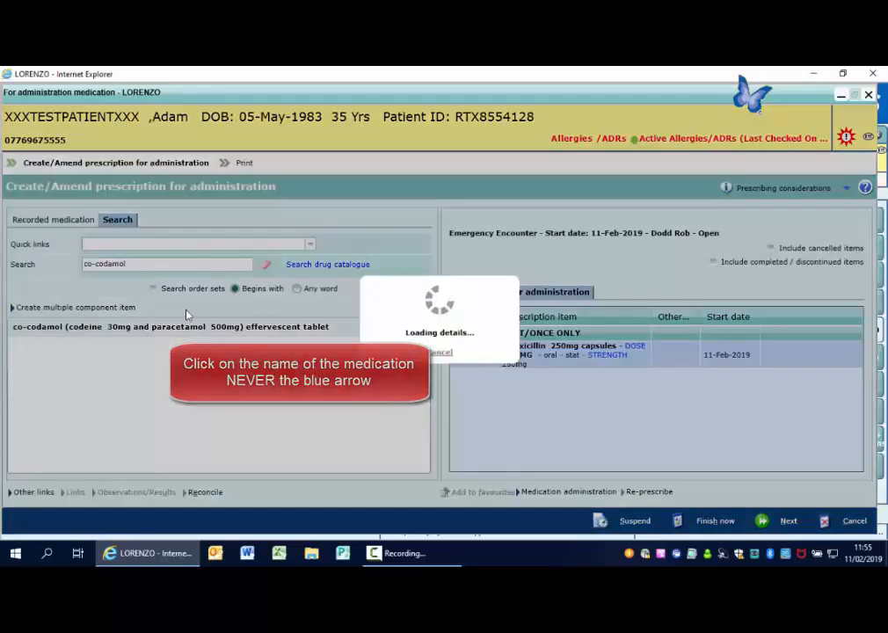
Set co-codamol to 1–2 tablets orally with STAT frequency and confirm the prescription
left_click(171, 325)
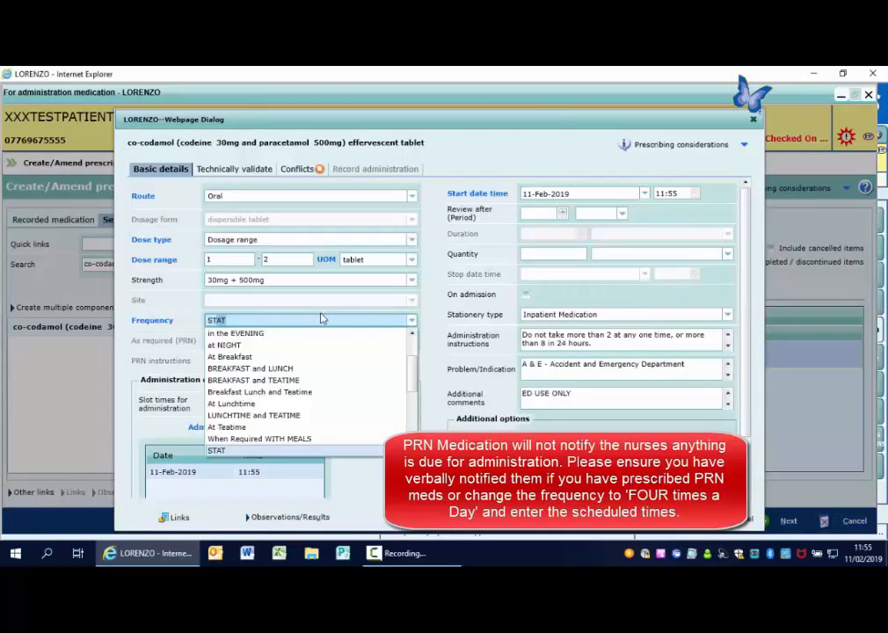
left_click(217, 450)
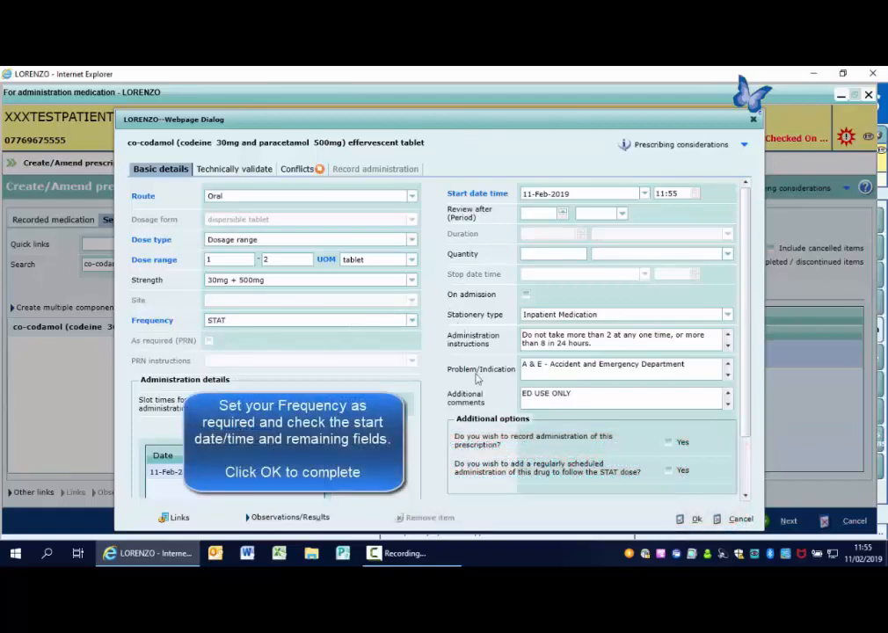
mouse_move(713, 443)
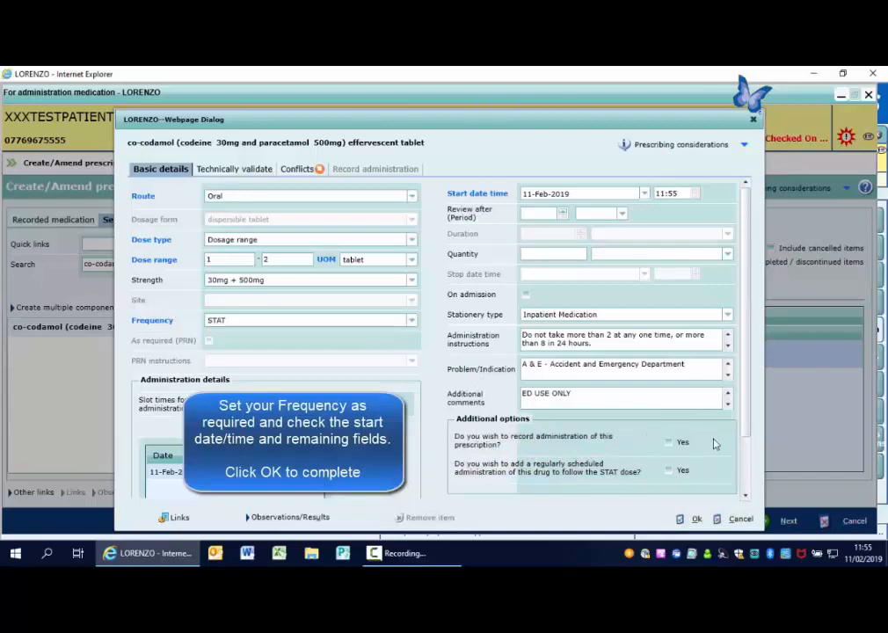
mouse_move(703, 489)
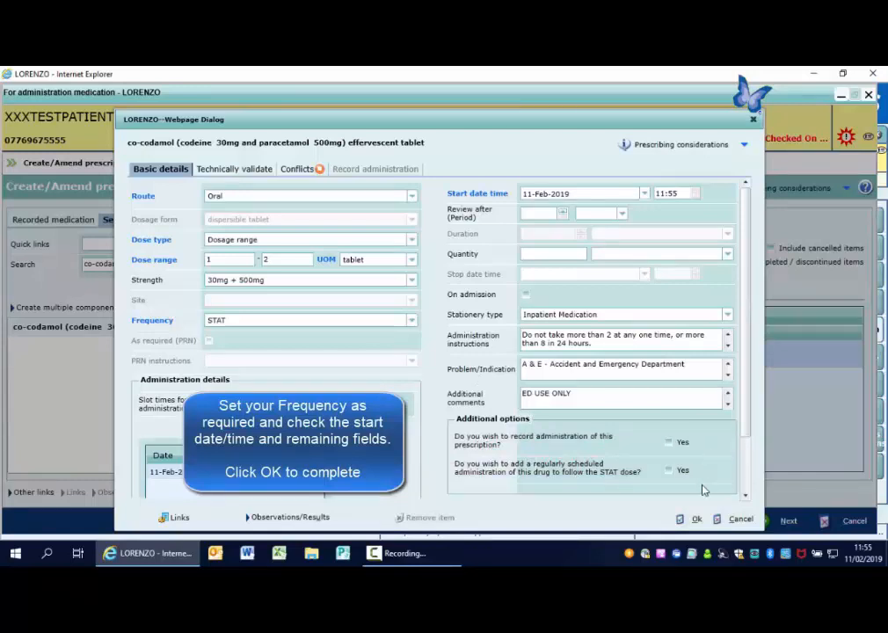
mouse_move(703, 485)
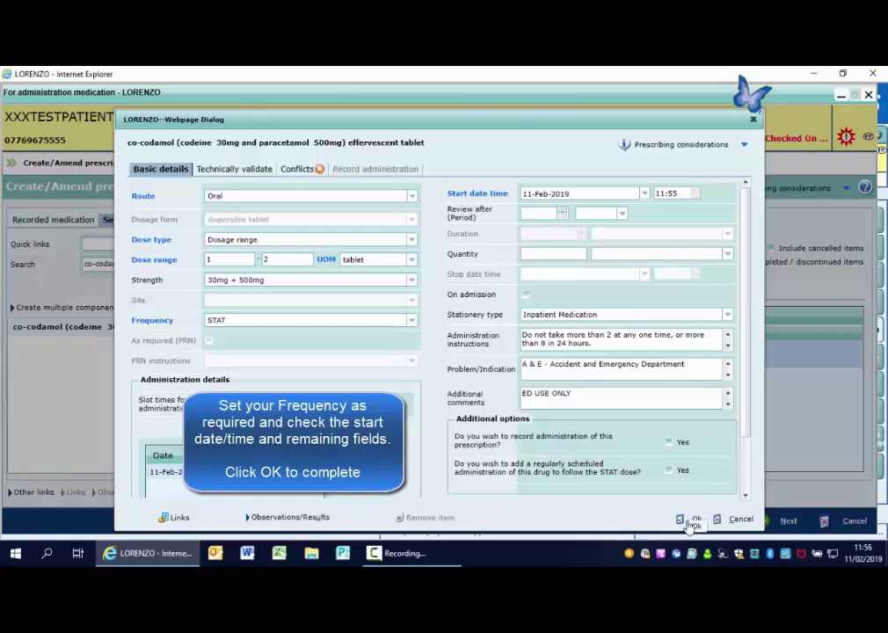
left_click(694, 520)
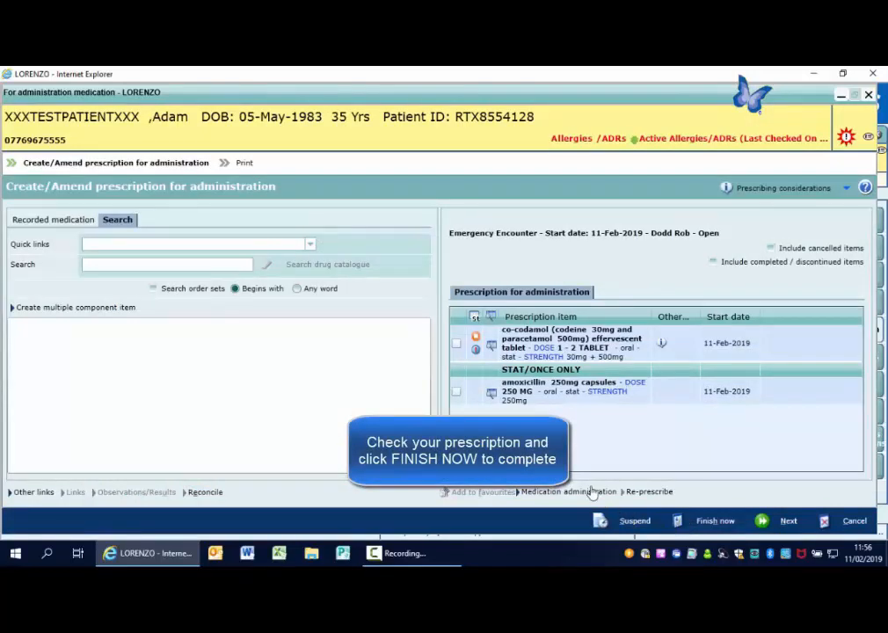
mouse_move(594, 468)
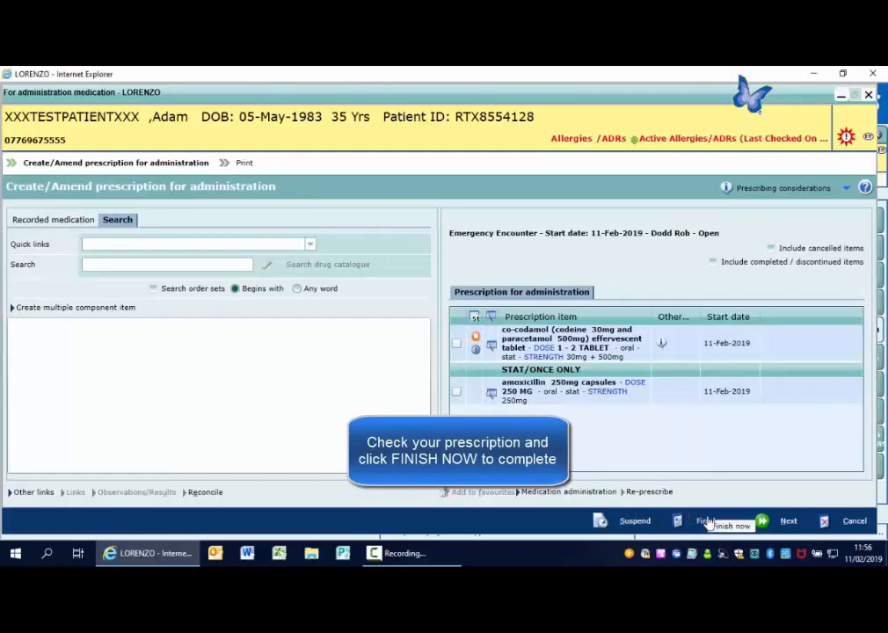
Finish prescribing so co-codamol STAT shows on the administration list beside amoxicillin
left_click(724, 520)
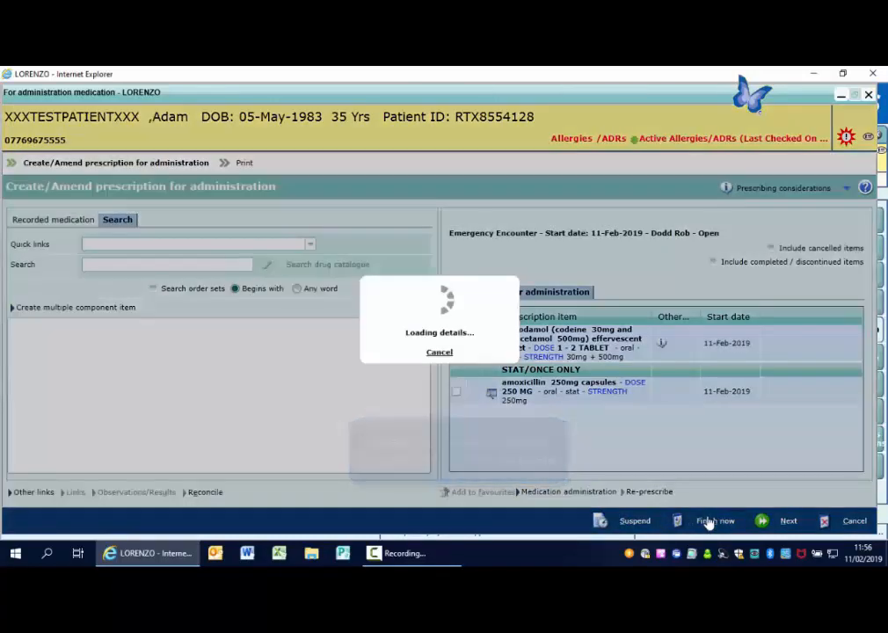
left_click(713, 521)
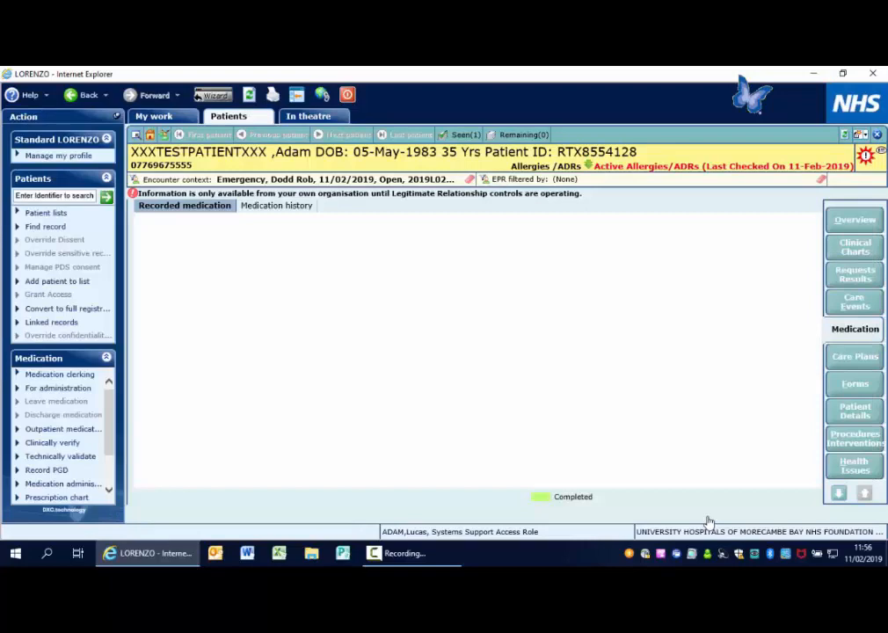
left_click(58, 388)
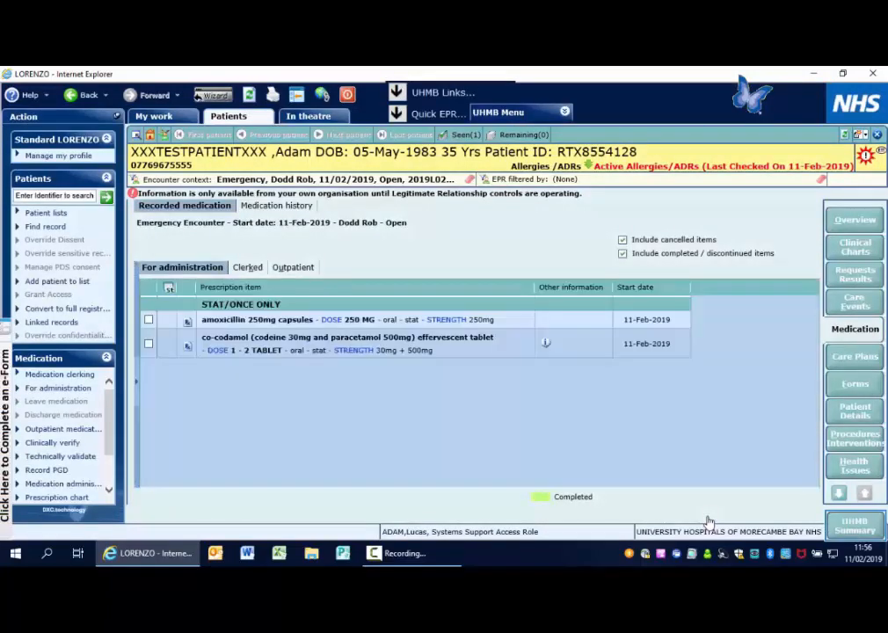